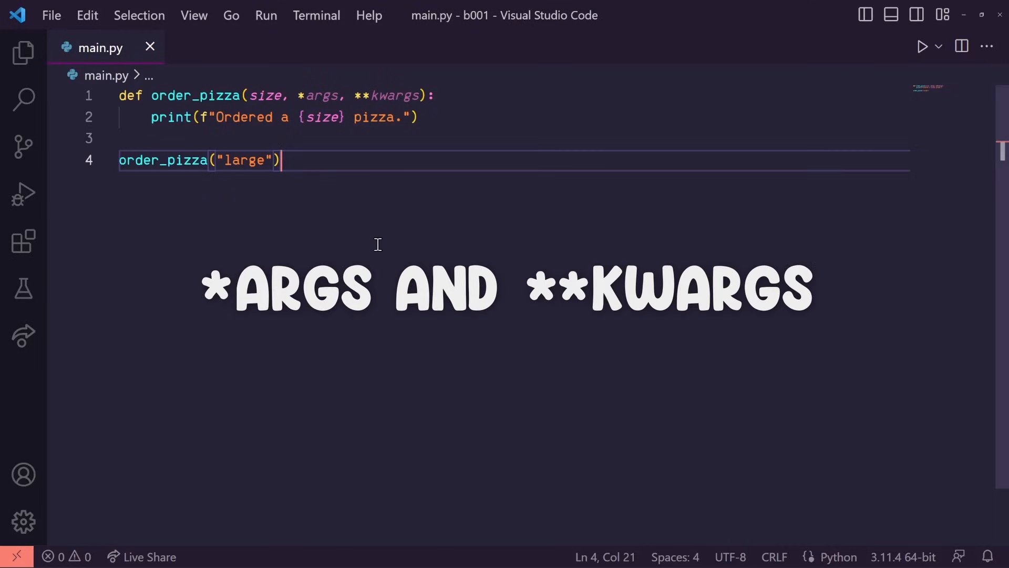
{"action": "mouse_move", "coordinate": [266, 143]}
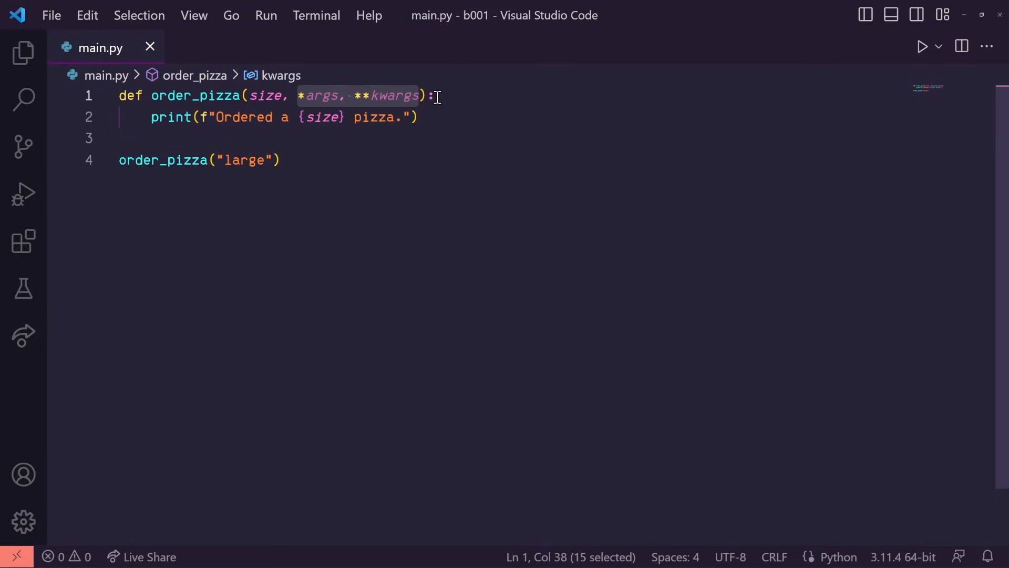
Step: Add print(nums) and print(*nums), run to show [2, 5, 7, 1, 9] and 2 5 7 1 9
{"action": "left_click", "coordinate": [435, 94]}
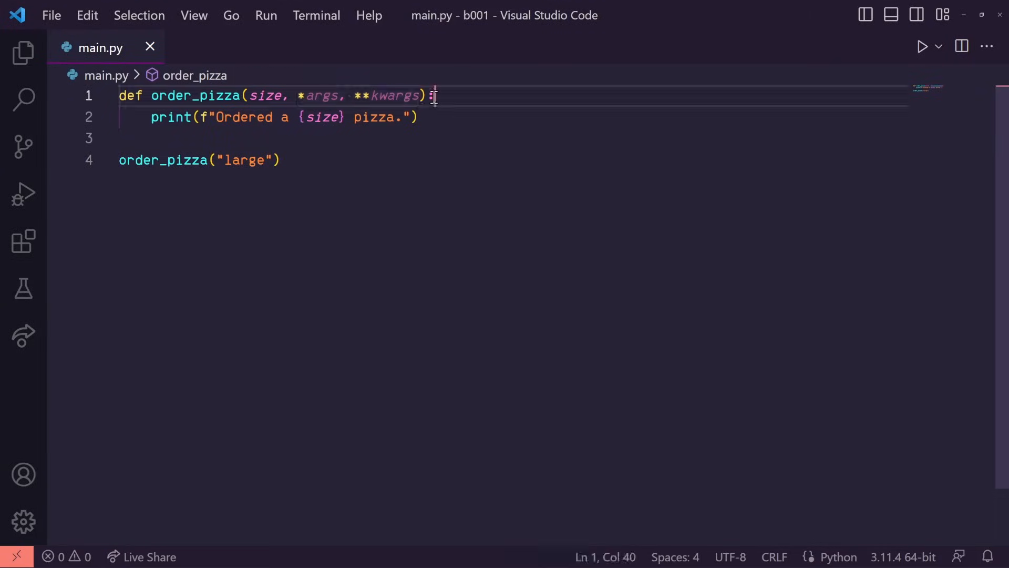
{"action": "double_click", "coordinate": [195, 95]}
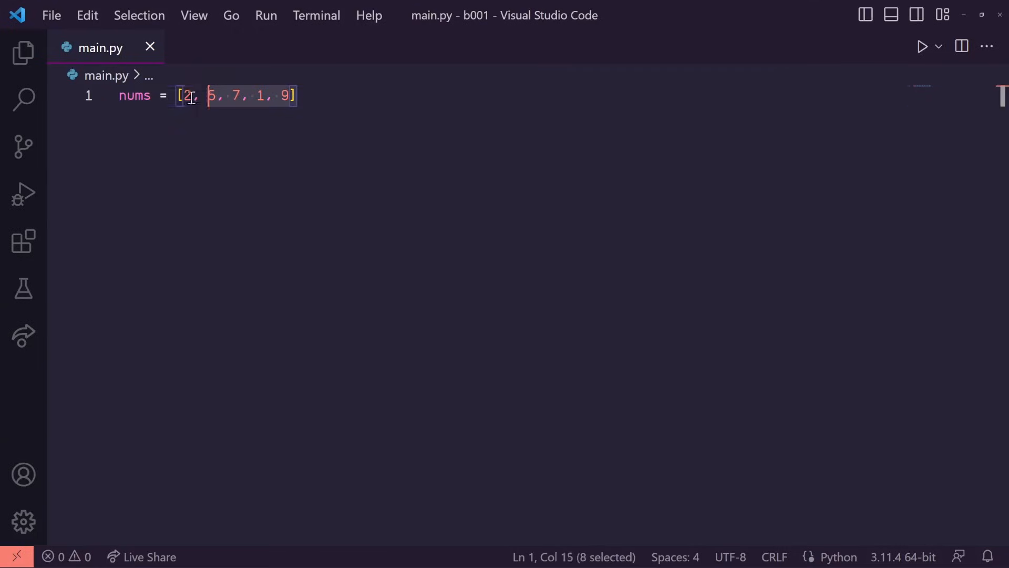
{"action": "type", "text": "print(nums)"}
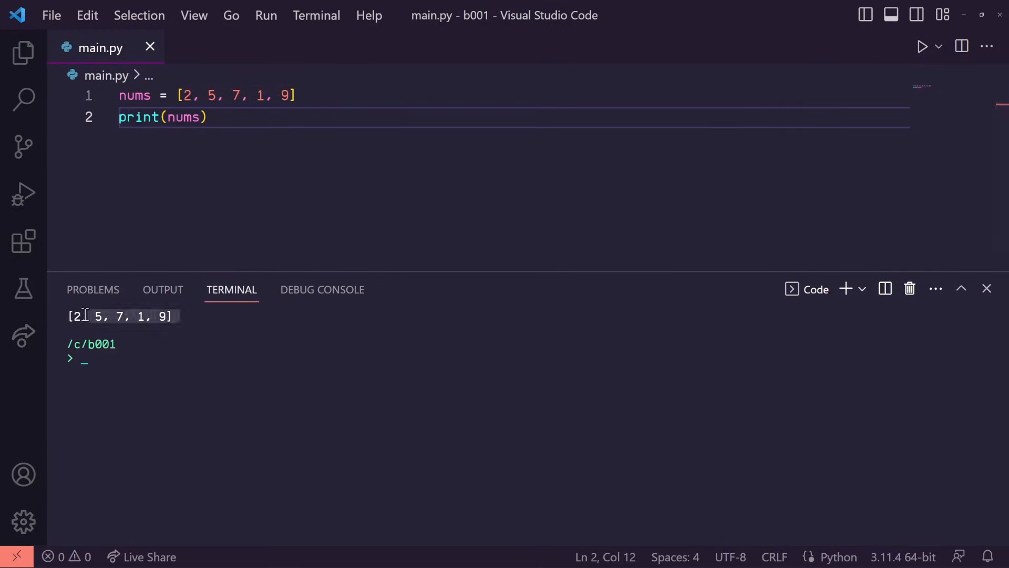
{"action": "left_click", "coordinate": [213, 118]}
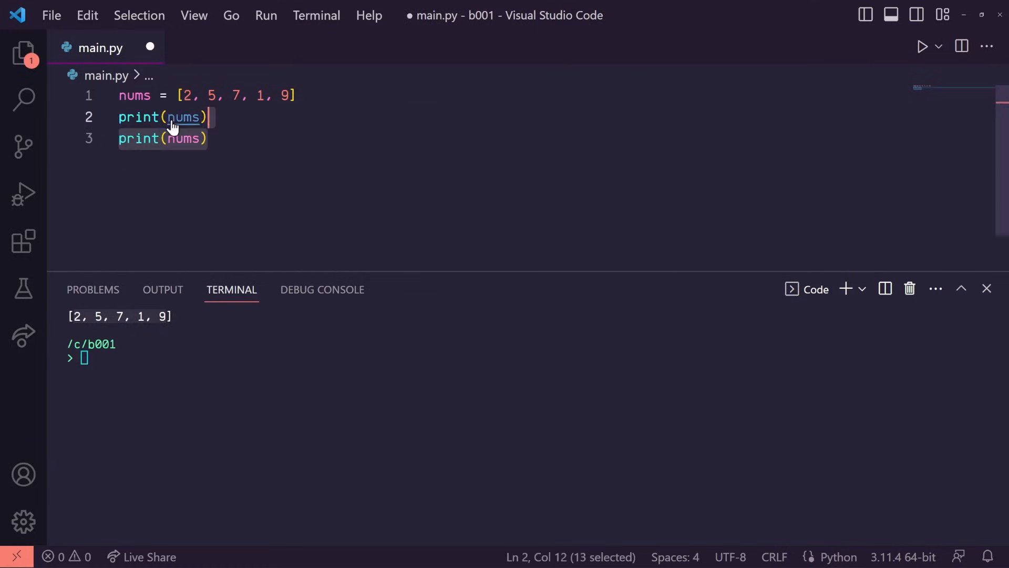
{"action": "type", "text": "*"}
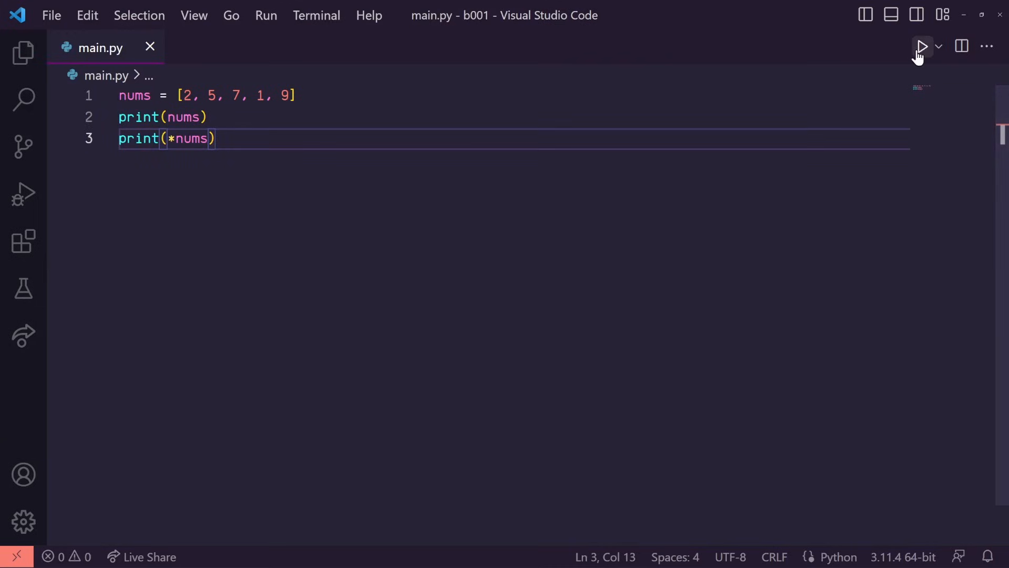
{"action": "left_click", "coordinate": [922, 46]}
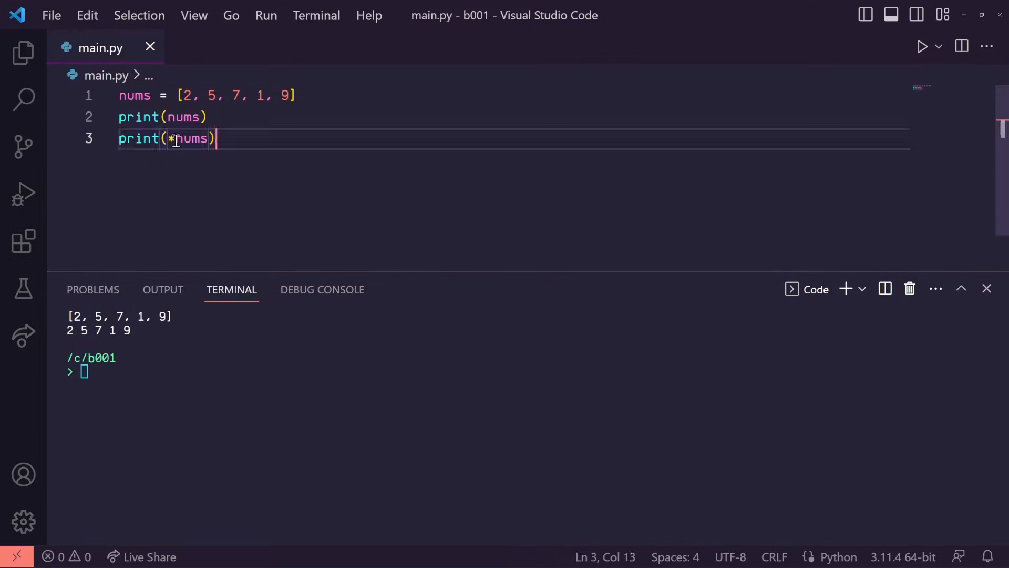
{"action": "double_click", "coordinate": [189, 138]}
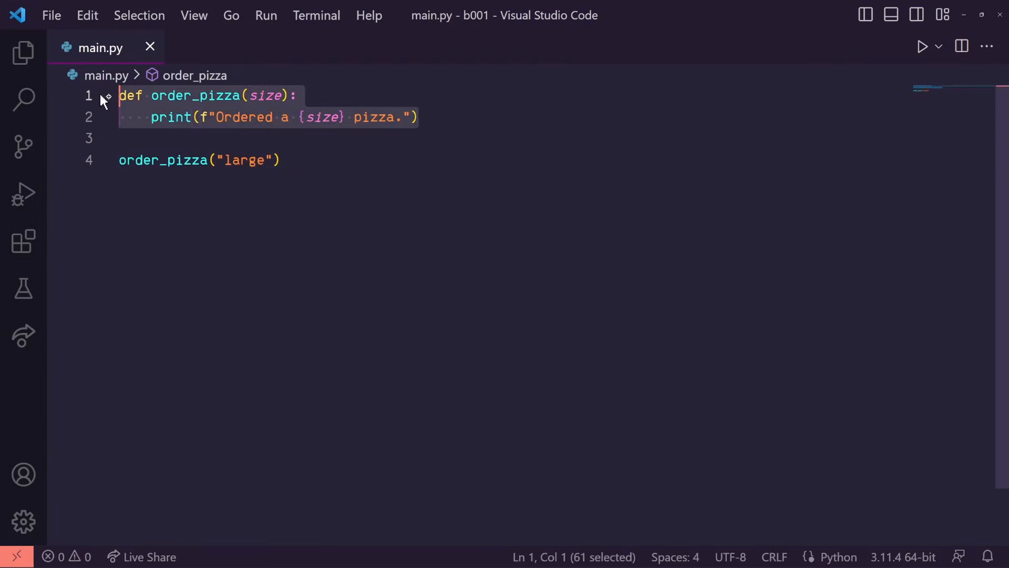
Step: Extend the order_pizza signature with *args, renamed to *toppings
{"action": "left_click", "coordinate": [307, 143]}
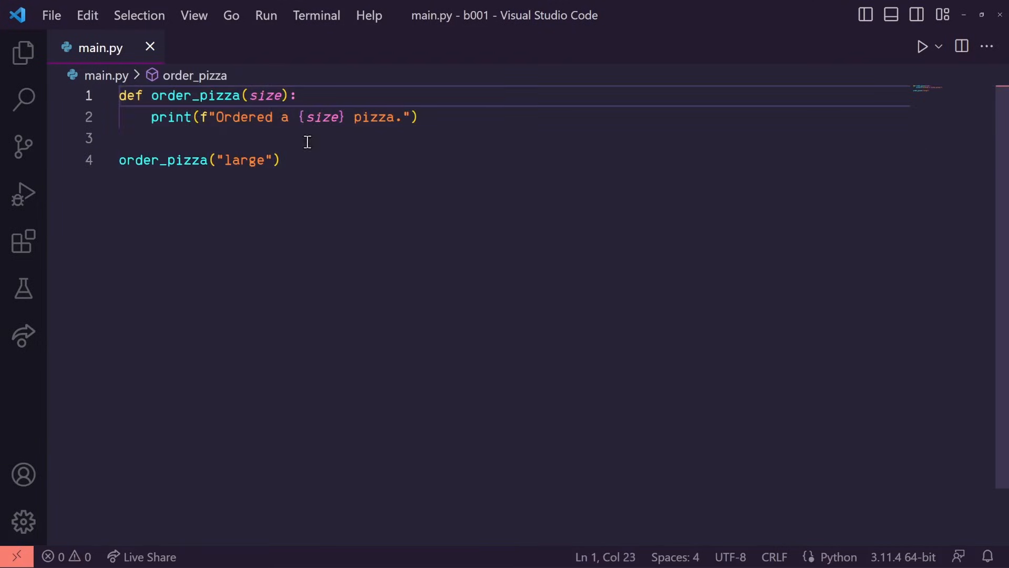
{"action": "left_click", "coordinate": [280, 160]}
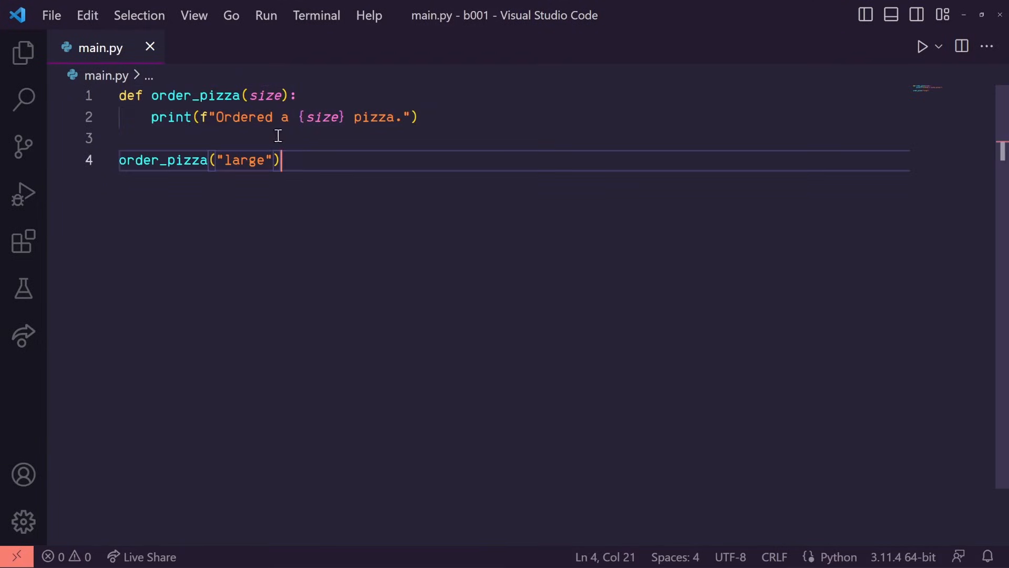
{"action": "double_click", "coordinate": [266, 94]}
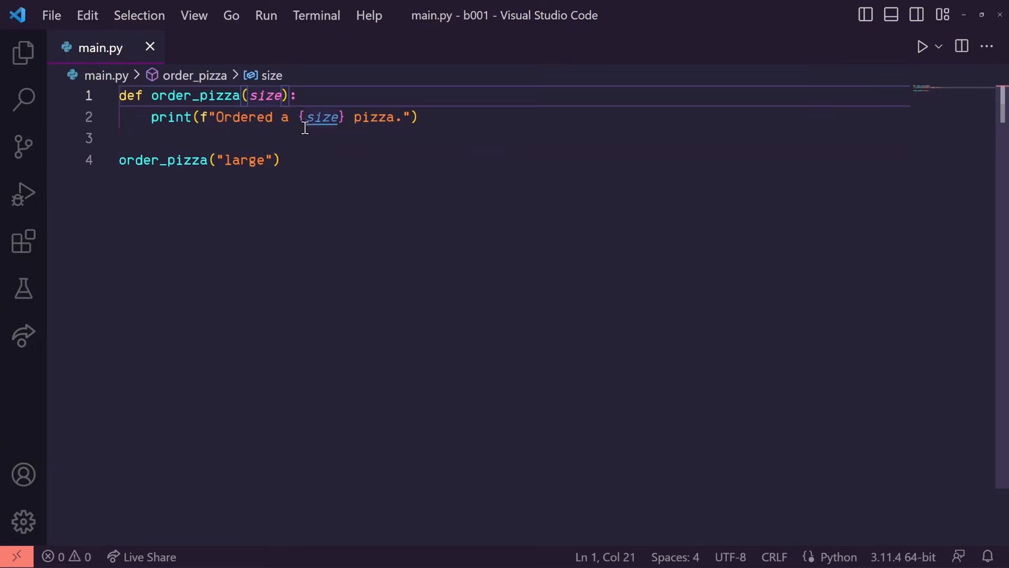
{"action": "type", "text": ", *args"}
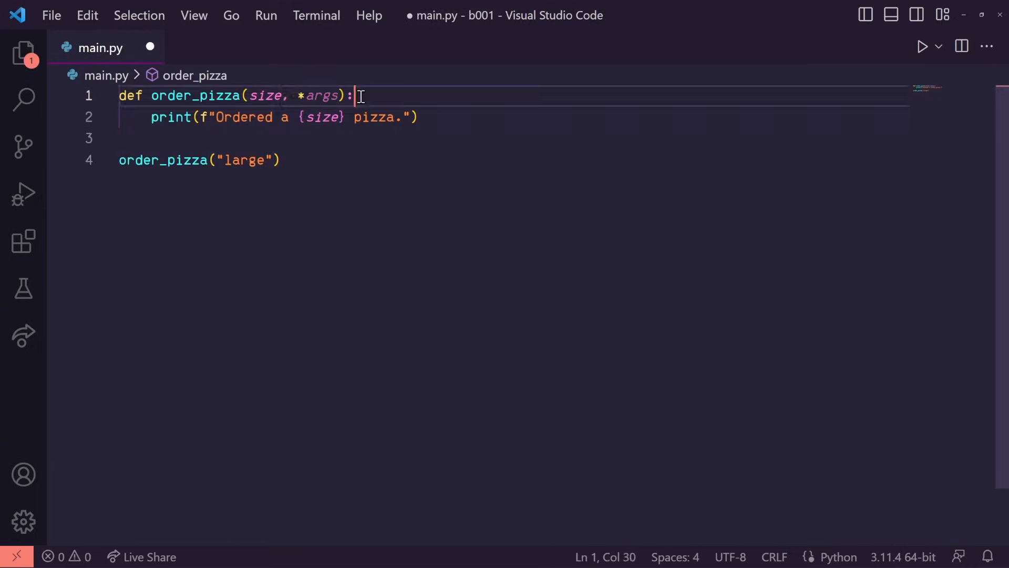
{"action": "double_click", "coordinate": [322, 96]}
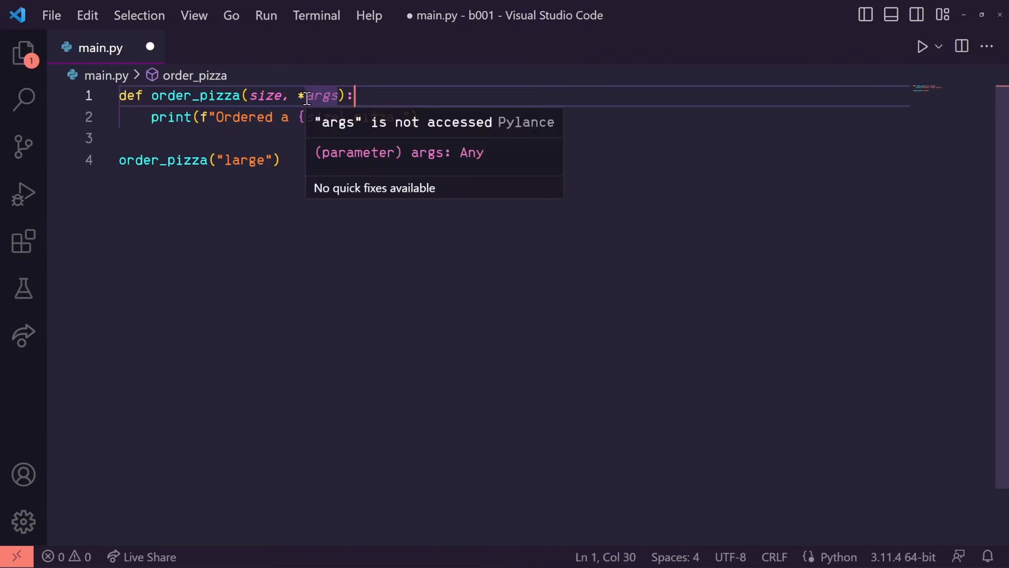
{"action": "double_click", "coordinate": [321, 94]}
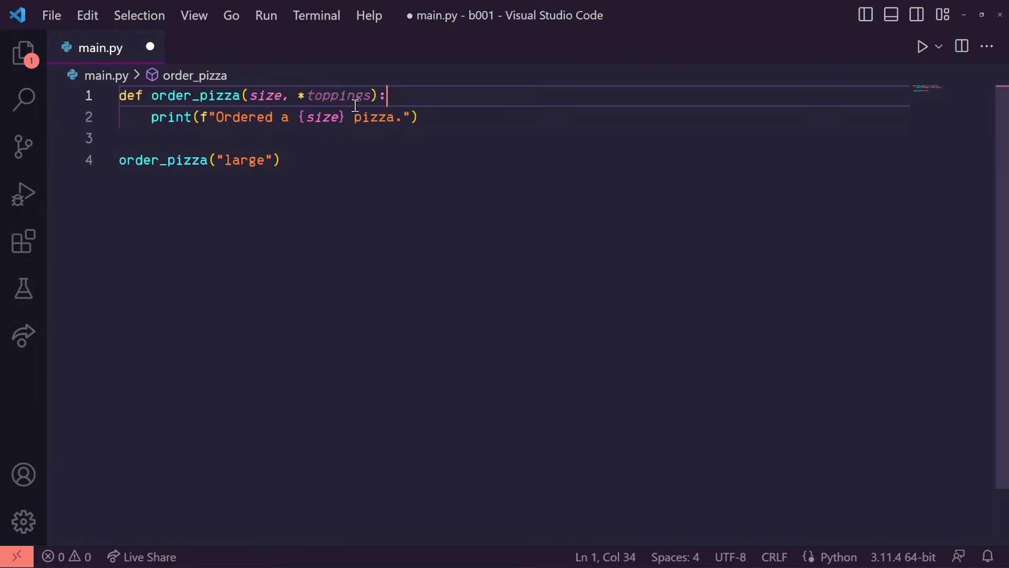
Step: Call order_pizza with "large", "pepperoni", "olives" and print the toppings tuple
{"action": "left_click", "coordinate": [263, 160]}
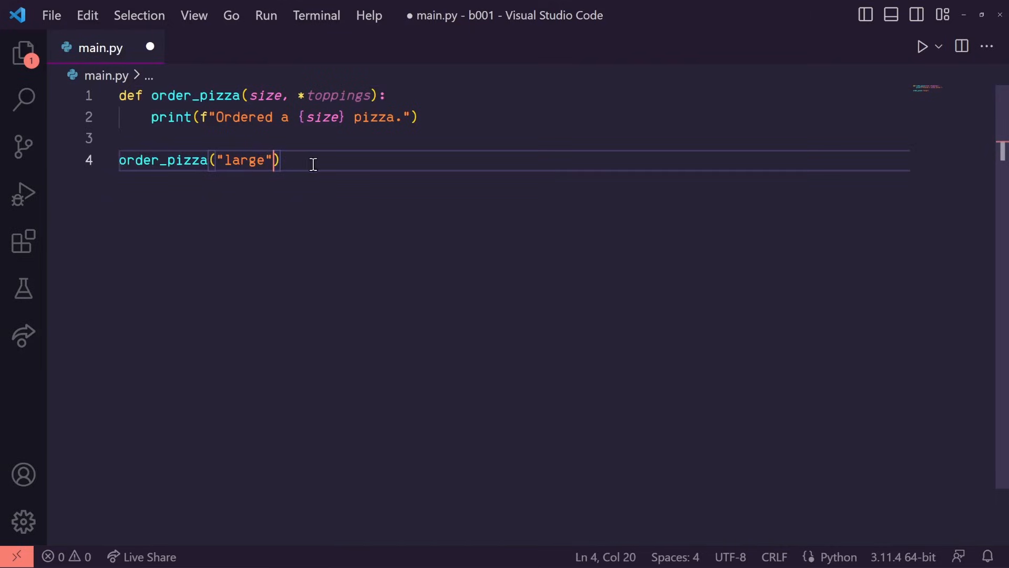
{"action": "type", "text": ", \"pepperoni\", \"olives\""}
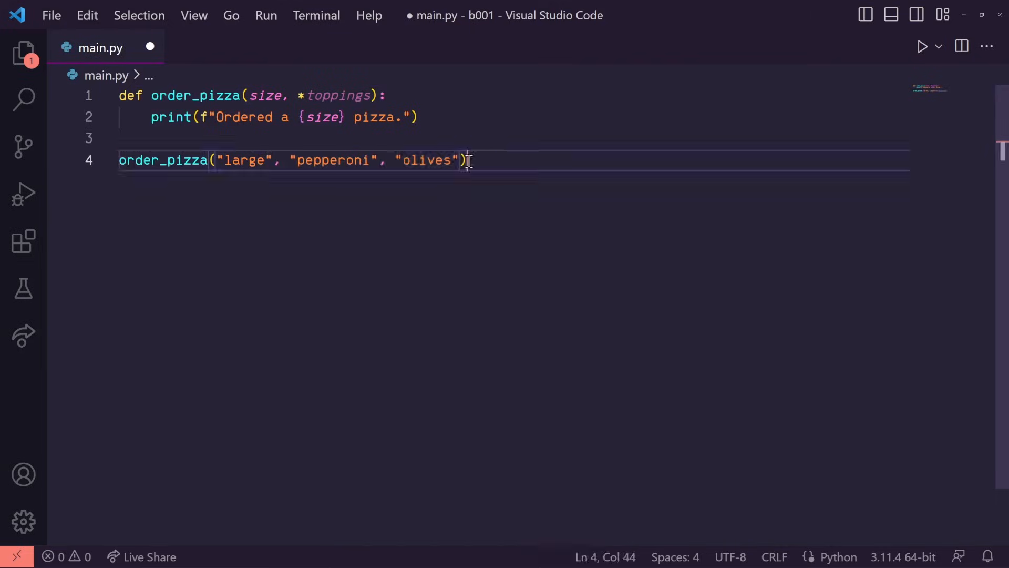
{"action": "double_click", "coordinate": [242, 160]}
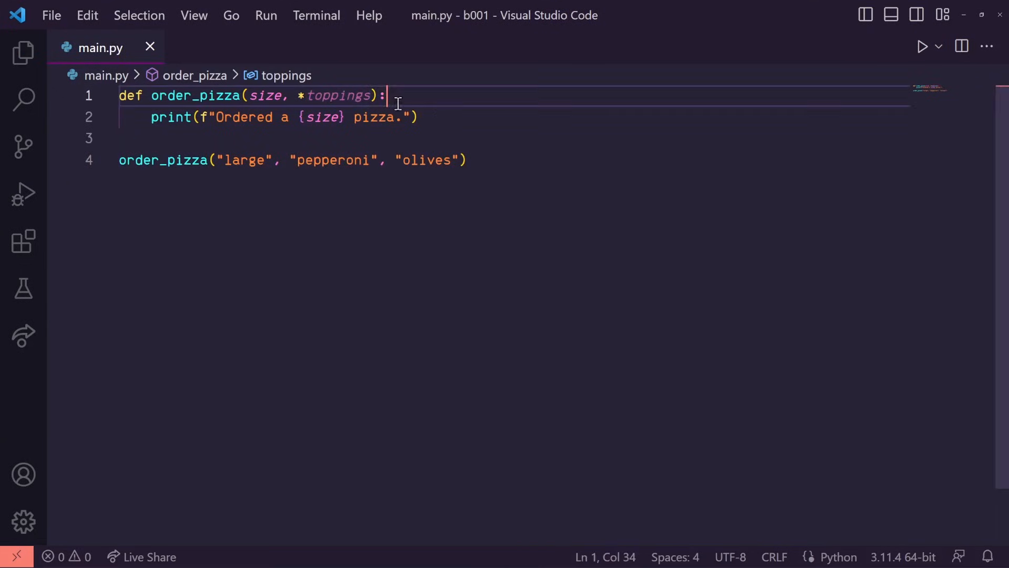
{"action": "type", "text": "print(toppings)"}
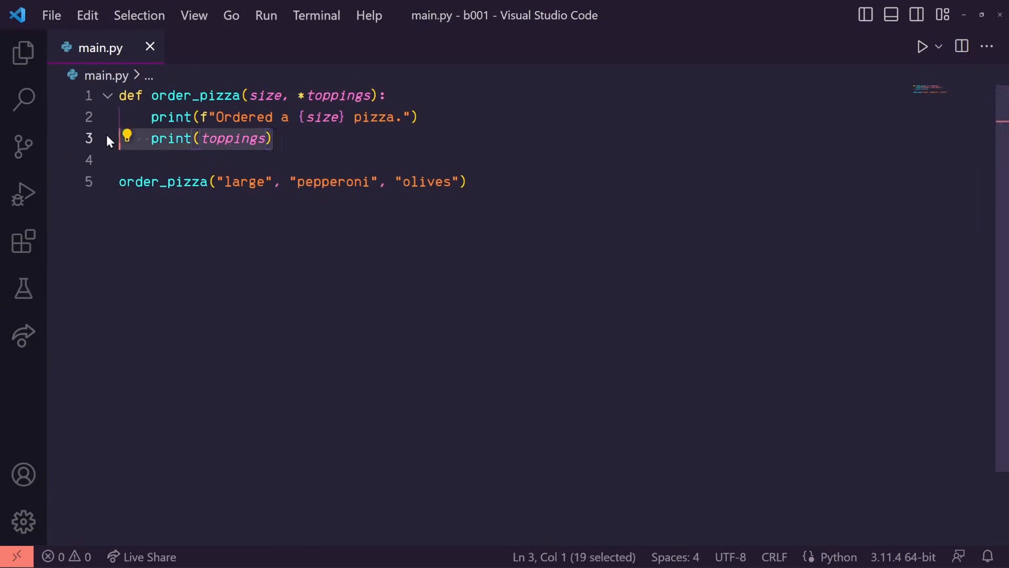
Step: Replace the toppings print with a loop printing f"- {topping}", run to list pepperoni and olives
{"action": "key", "text": "Delete"}
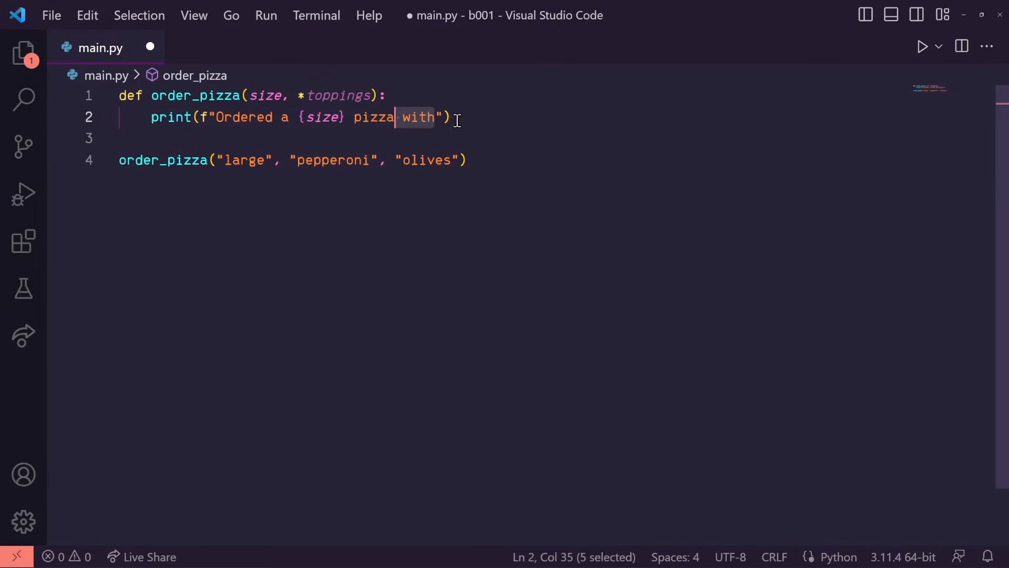
{"action": "type", "text": "the following toppings:"}
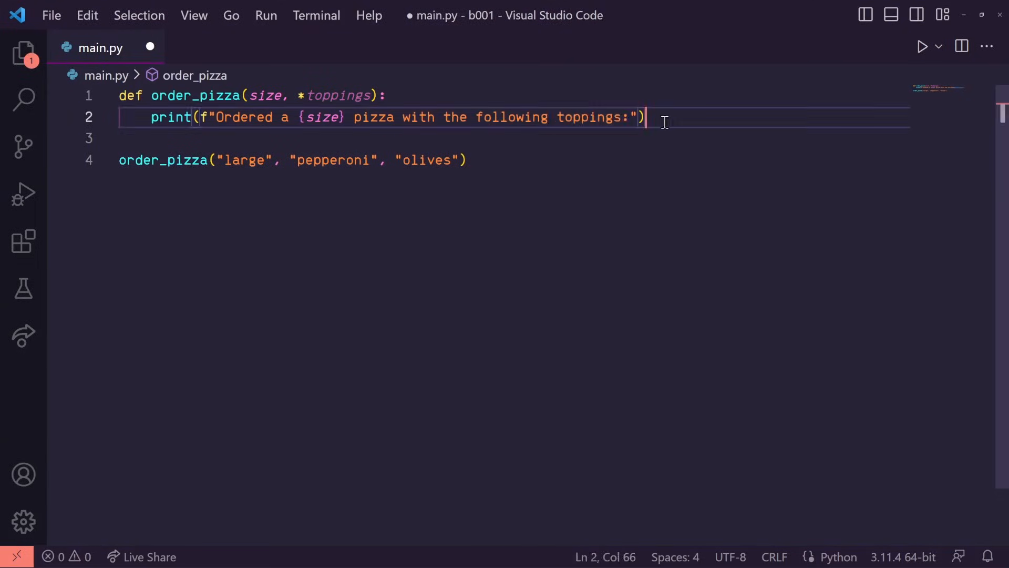
{"action": "type", "text": "for topping in toppings:"}
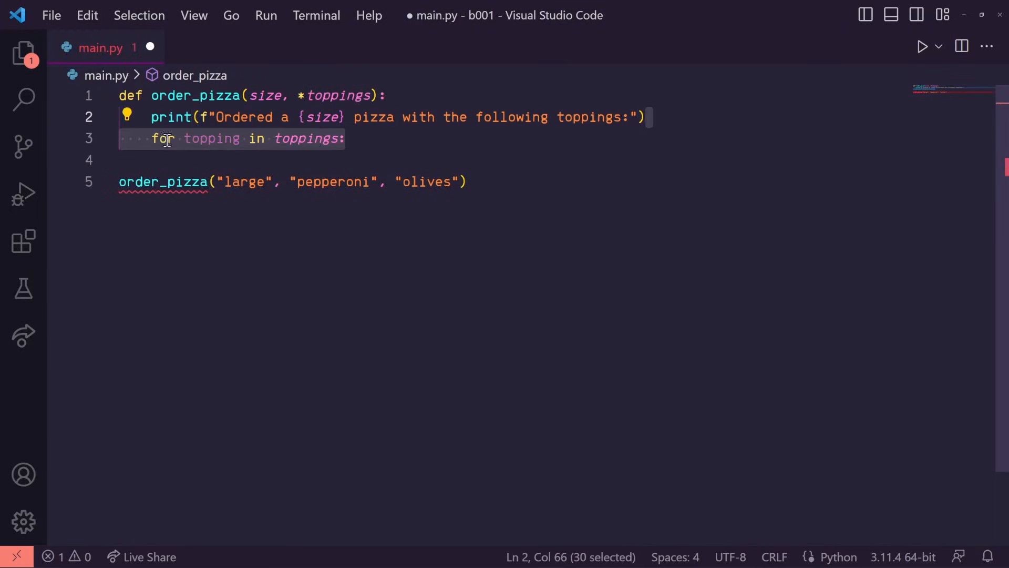
{"action": "type", "text": "print(f\"- {topping}\")"}
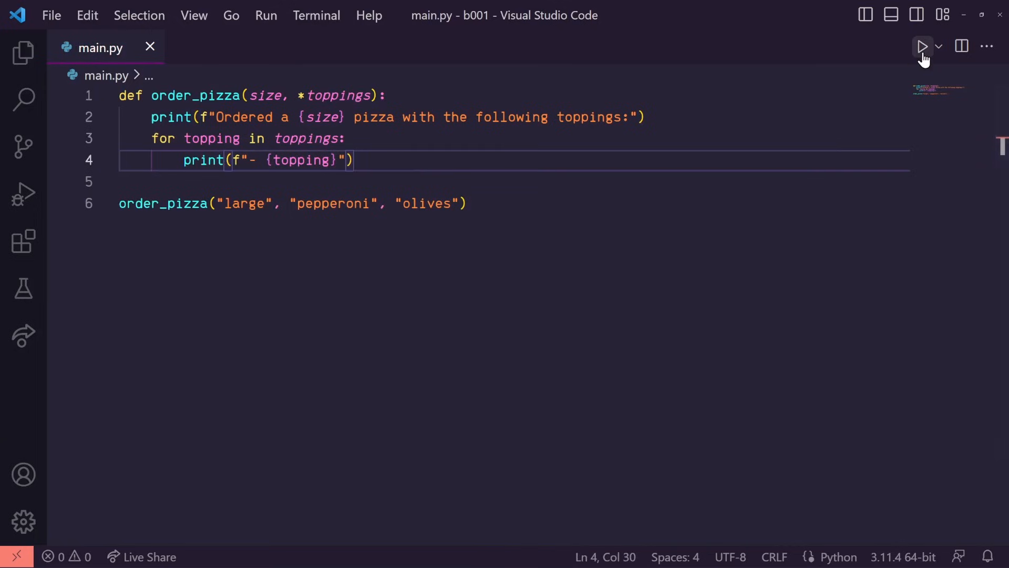
{"action": "left_click", "coordinate": [923, 46]}
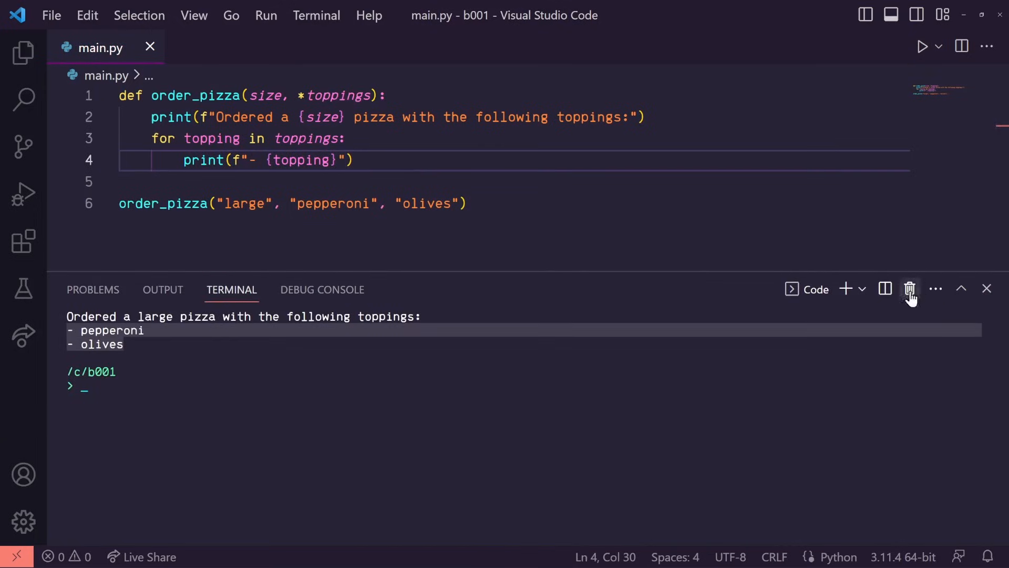
{"action": "left_click", "coordinate": [909, 288]}
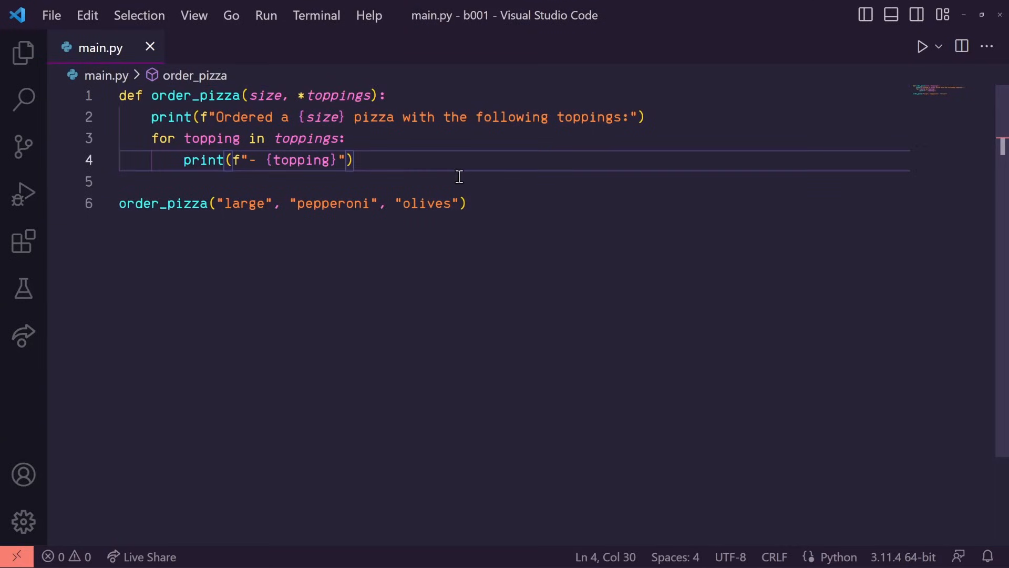
{"action": "mouse_move", "coordinate": [249, 232]}
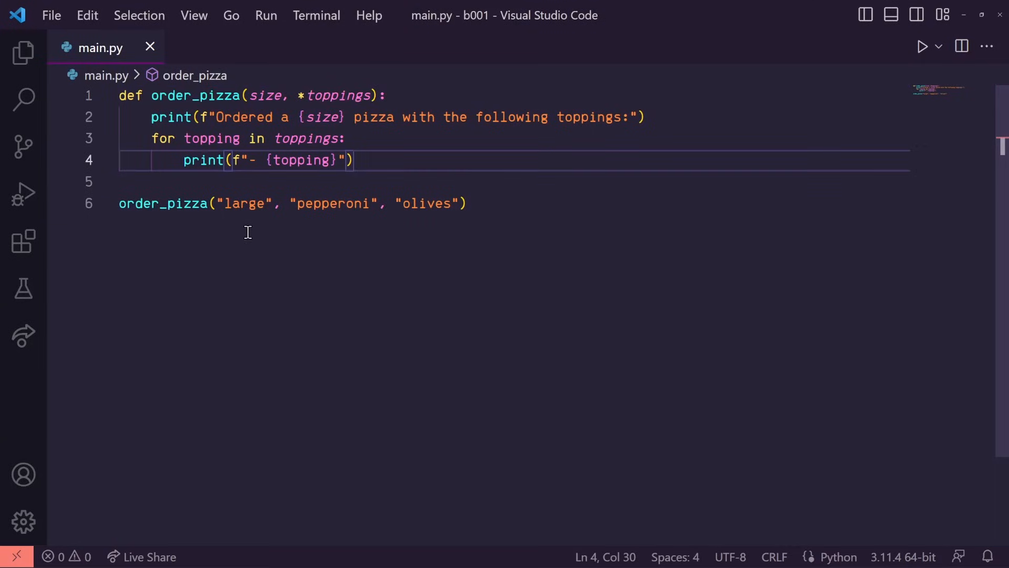
Step: Add **details to the signature and pass delivery=True, tip=5 in the call
{"action": "left_click", "coordinate": [356, 94]}
{"action": "type", "text": ", **details"}
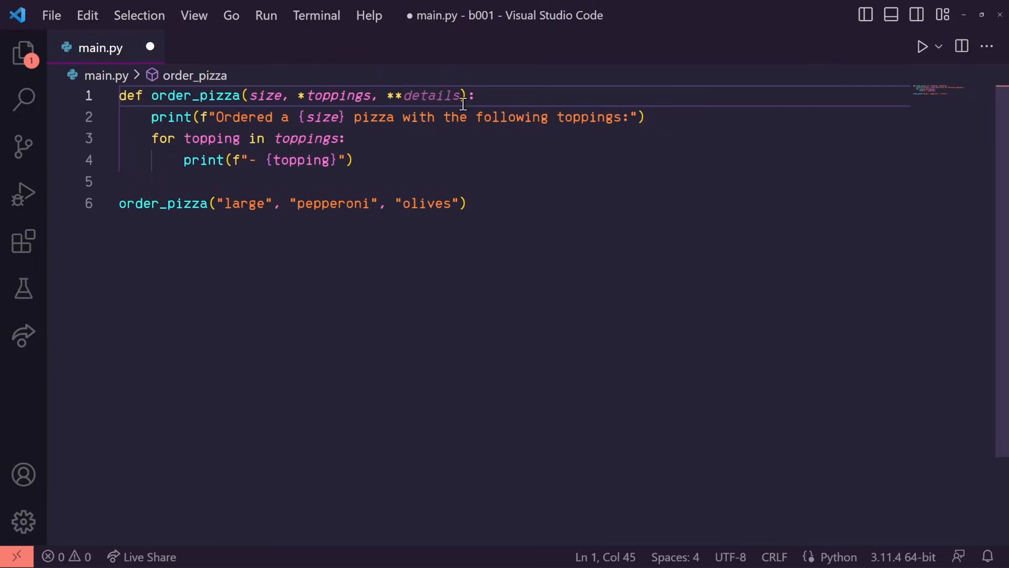
{"action": "left_click", "coordinate": [322, 204]}
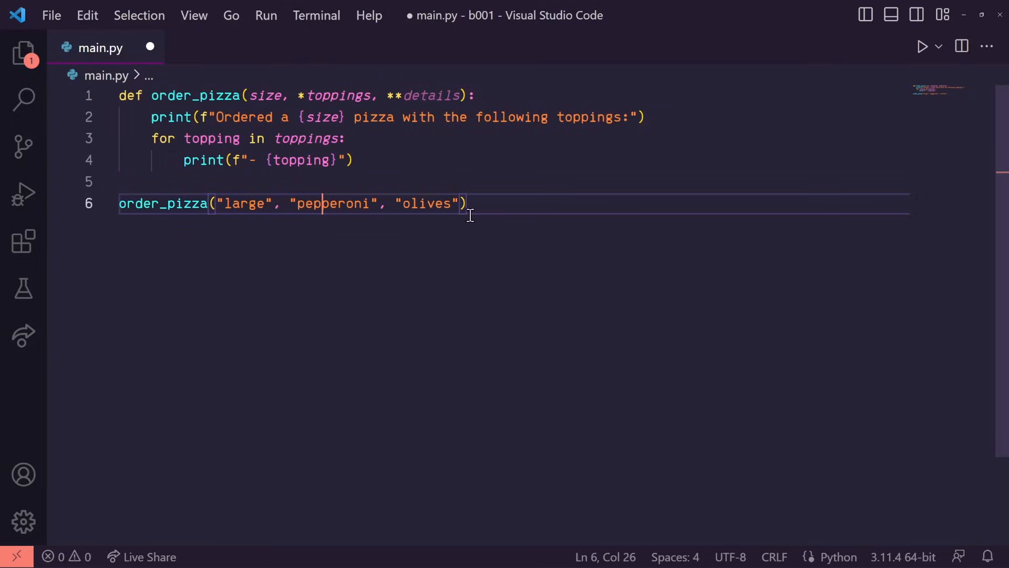
{"action": "type", "text": ", delivery"}
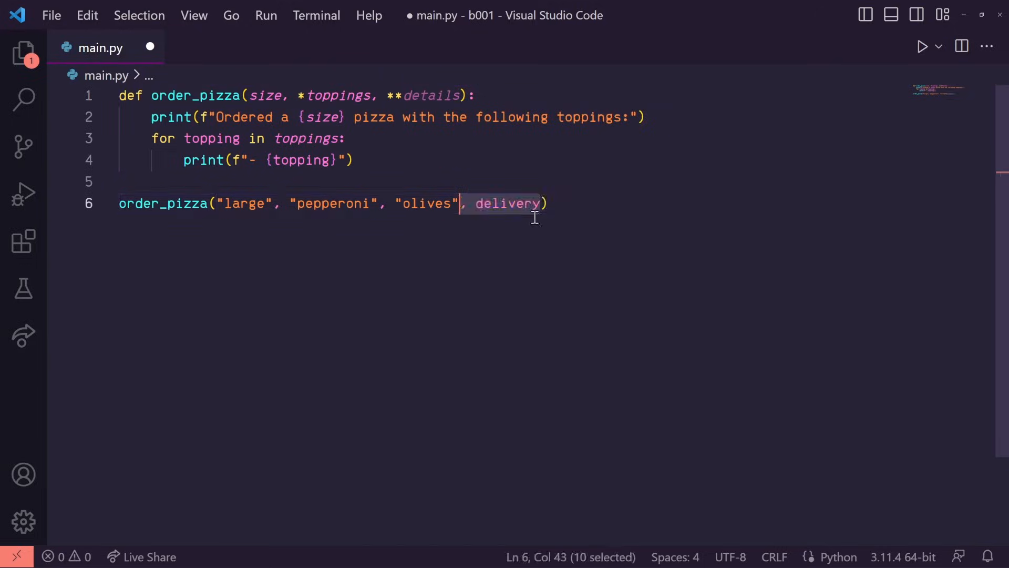
{"action": "type", "text": "delivery=True,"}
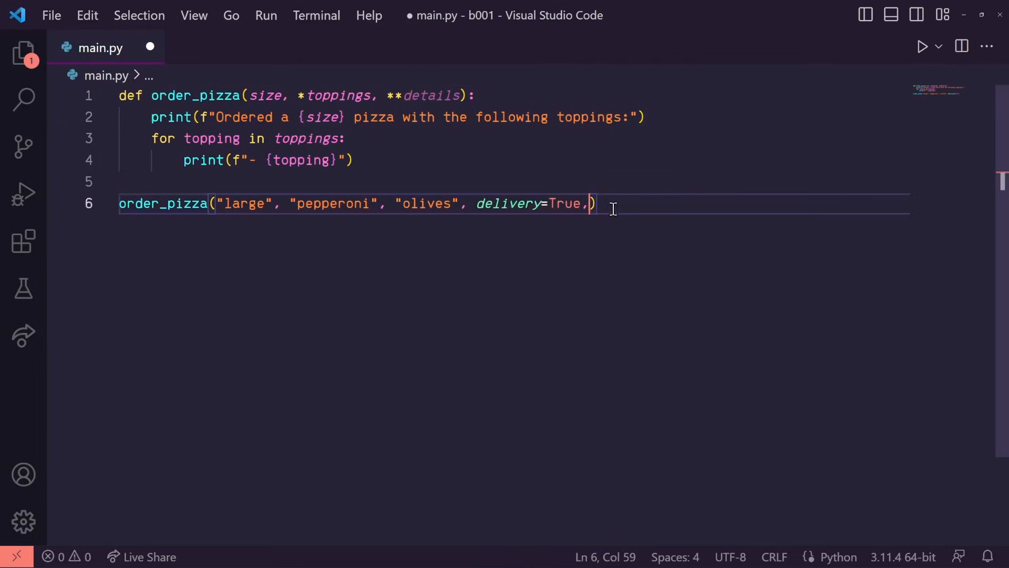
{"action": "type", "text": "tip=5"}
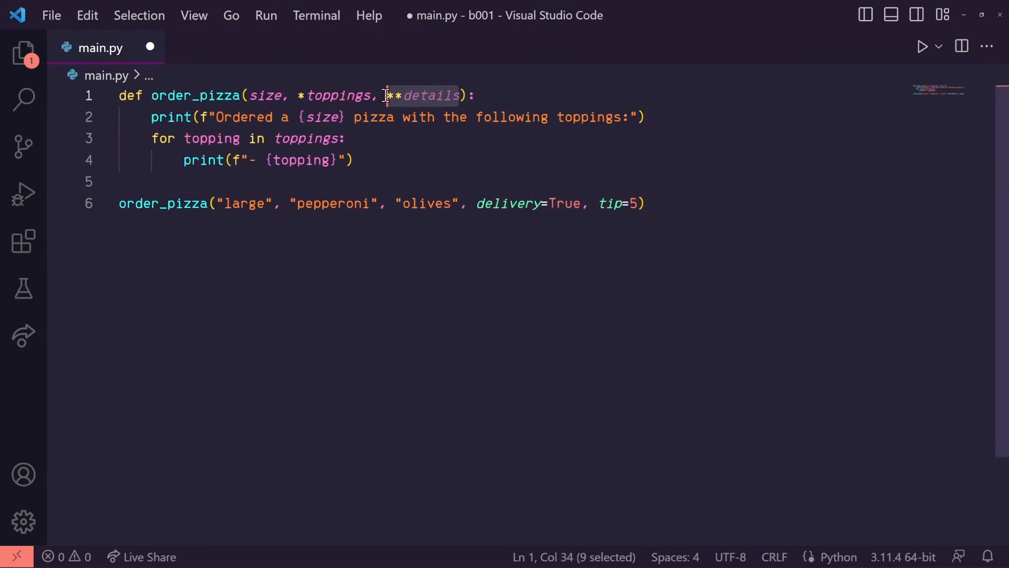
{"action": "mouse_move", "coordinate": [431, 95]}
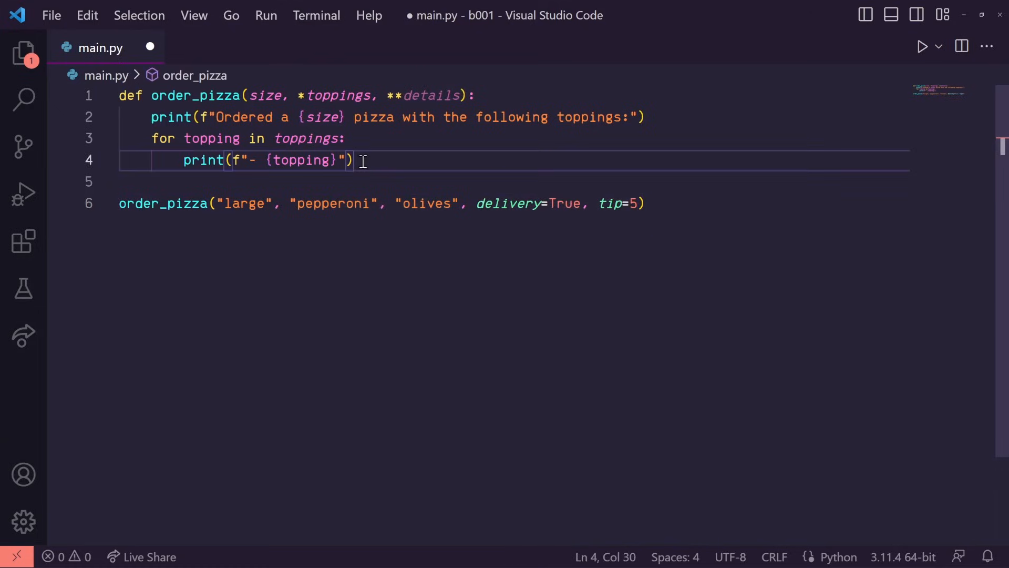
Step: Print the details dict and run to check the output
{"action": "type", "text": "print(details)"}
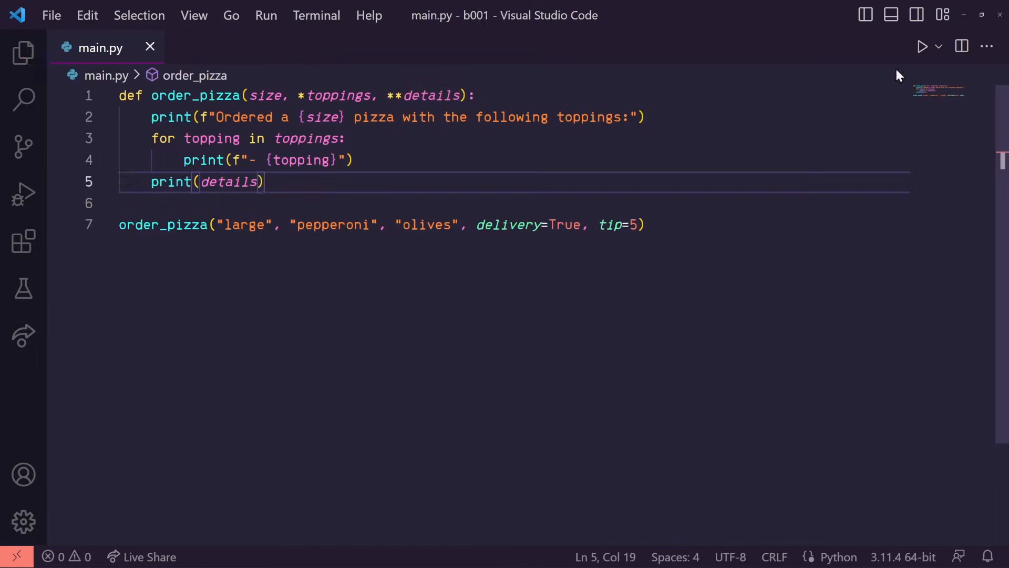
{"action": "left_click", "coordinate": [922, 46]}
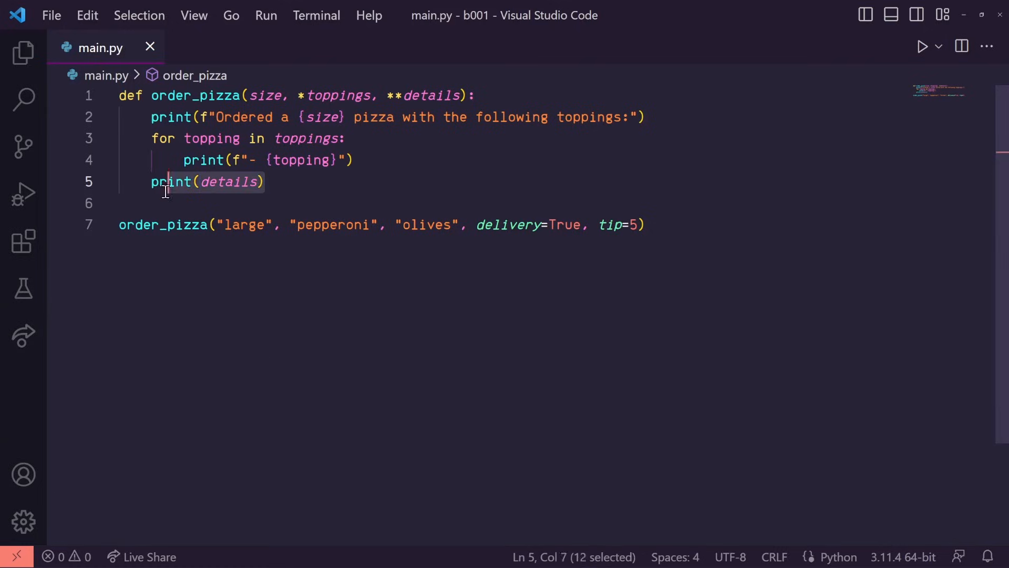
Step: Print a "\nDetails" heading and loop over details.items() printing f"- {key}: {value}"
{"action": "key", "text": "Delete"}
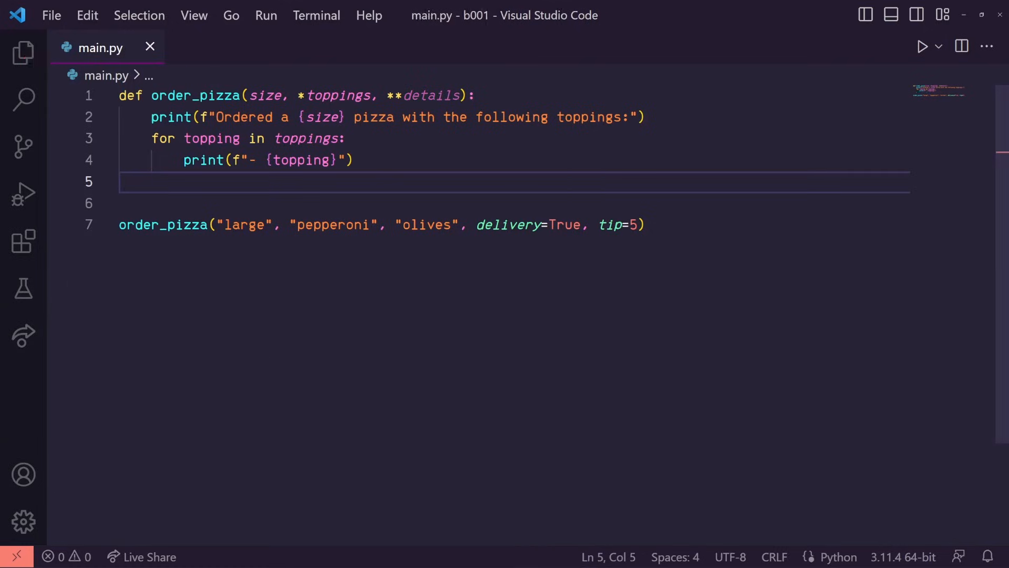
{"action": "type", "text": "print(\"\\nDetails\")"}
{"action": "type", "text": "for key"}
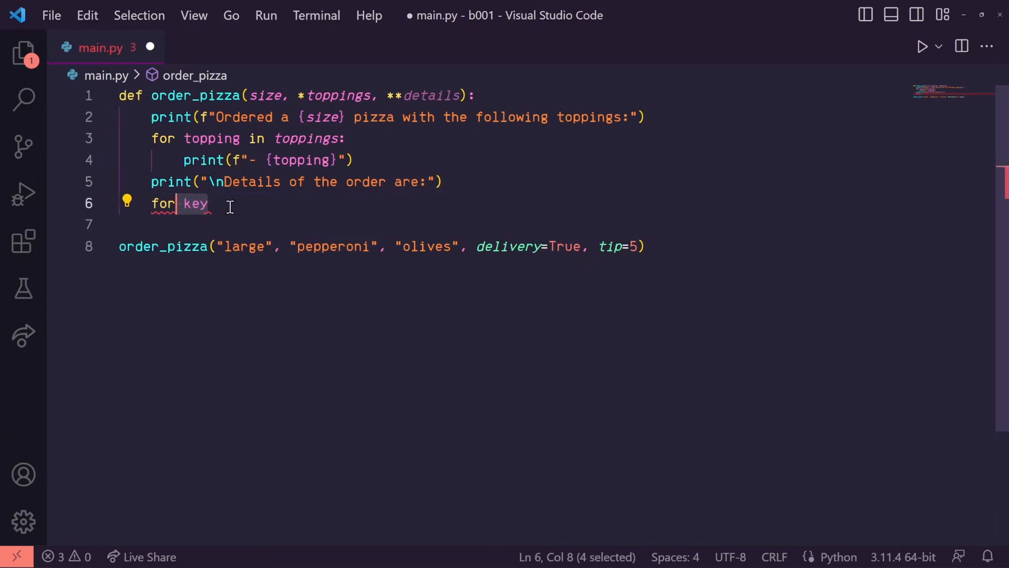
{"action": "type", "text": ", value in details"}
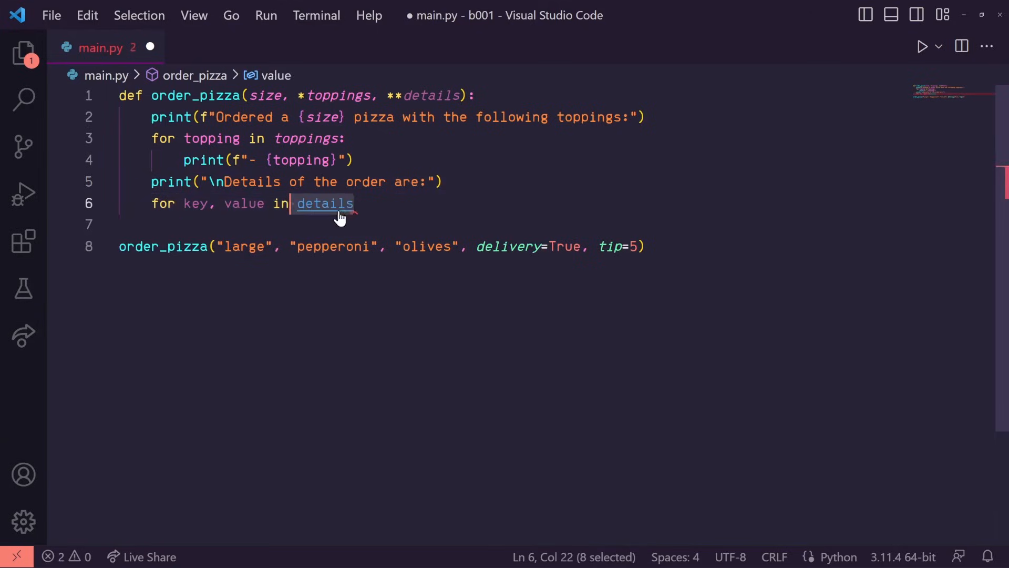
{"action": "type", "text": ".items():"}
{"action": "type", "text": "print(f\""}
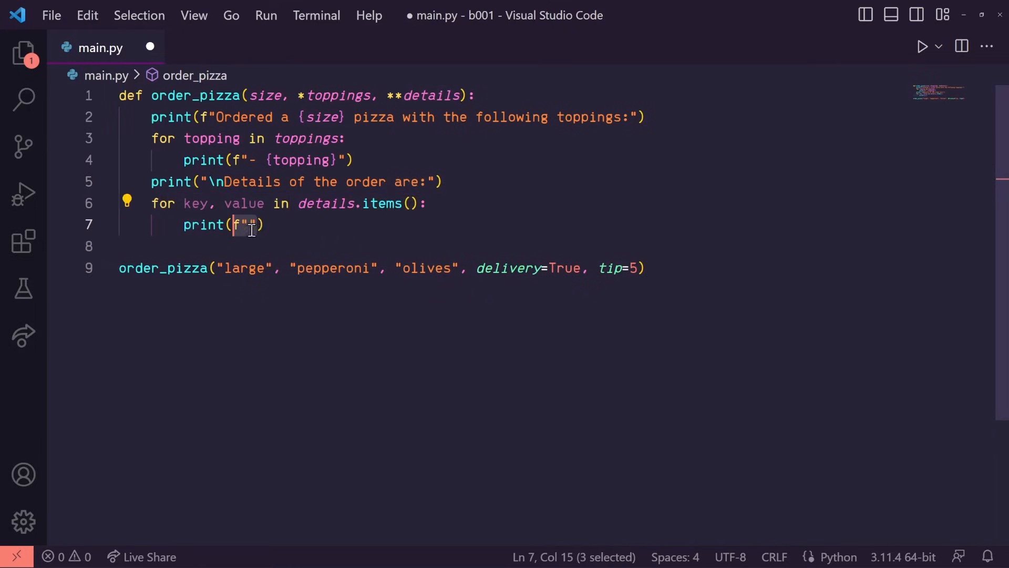
{"action": "type", "text": "- {key}: {value}"}
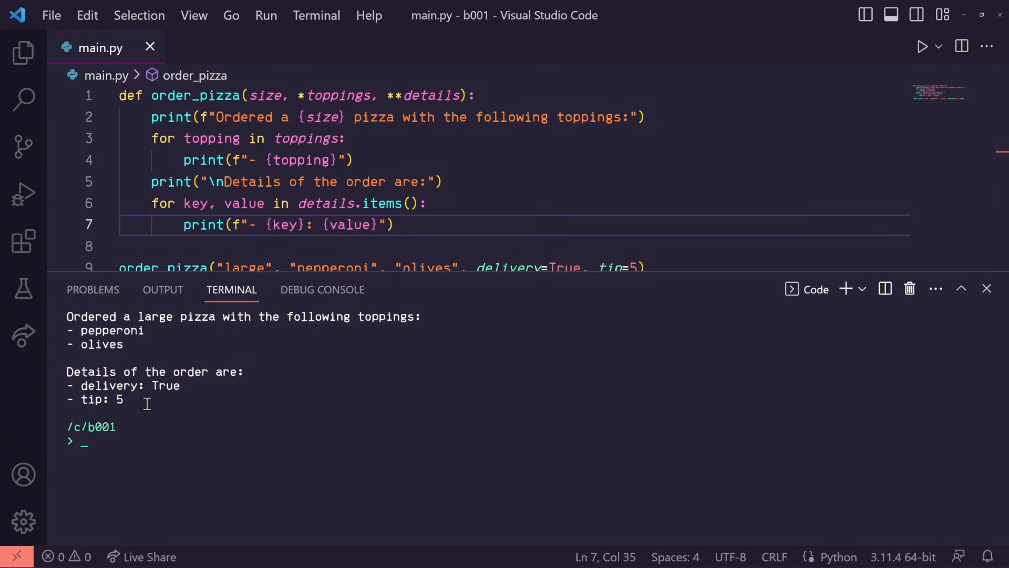
Step: Resize the terminal panel so all nine code lines show above the toppings and details output
{"action": "left_click_drag", "start_coordinate": [468, 277], "coordinate": [468, 309]}
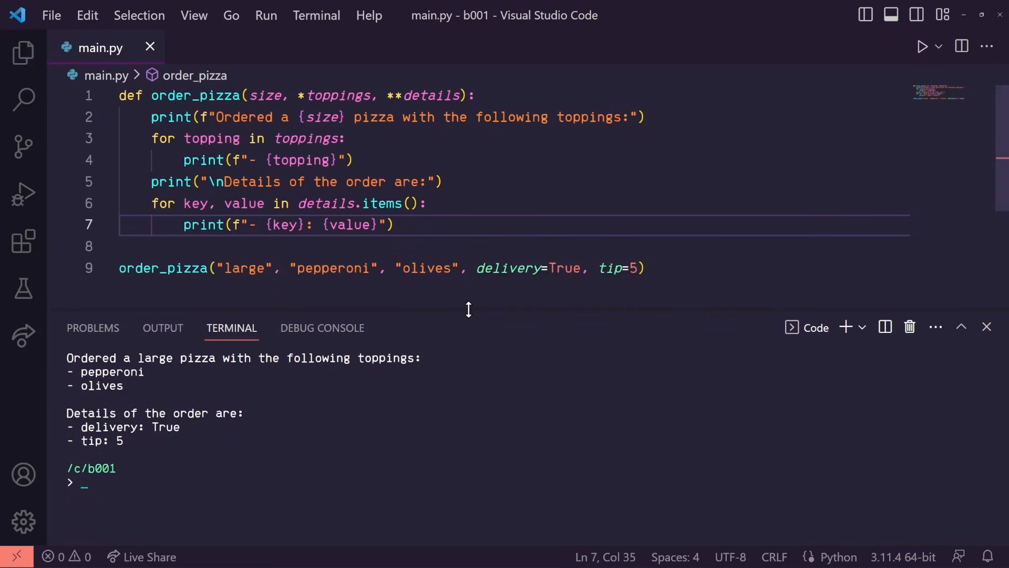